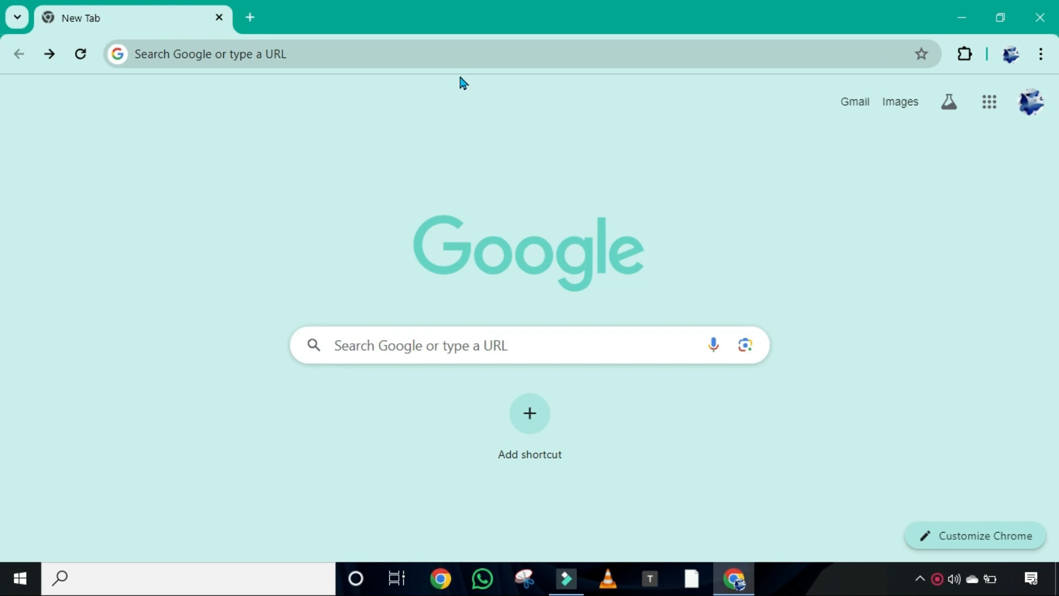
{"action": "mouse_move", "coordinate": [468, 78]}
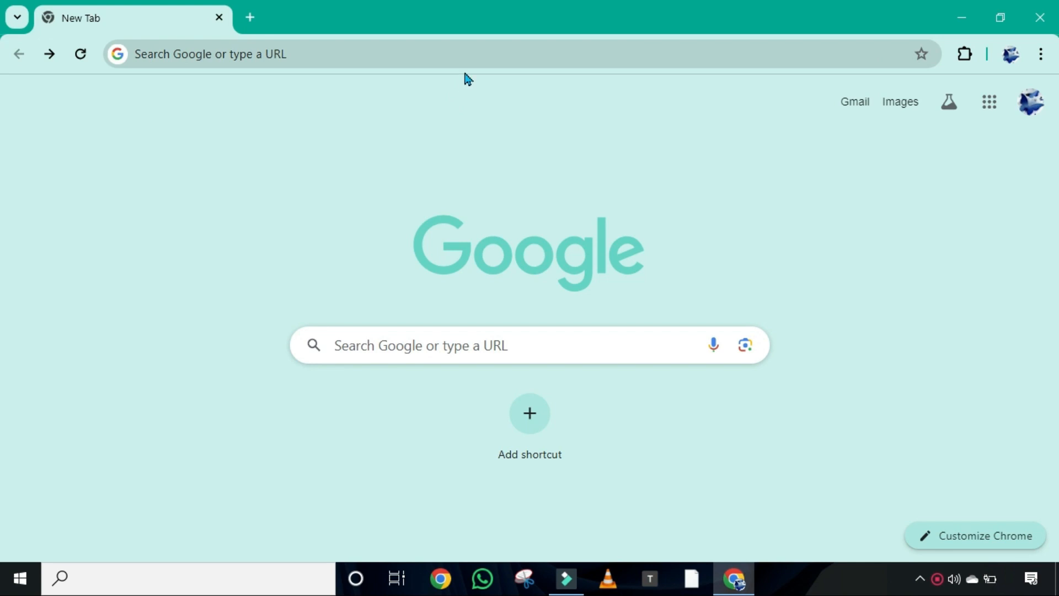
Step: Find InTouchApp Phone Contacts & Data Saver on the Chrome Web Store, add it, and check the extensions list
{"action": "left_click", "coordinate": [210, 54]}
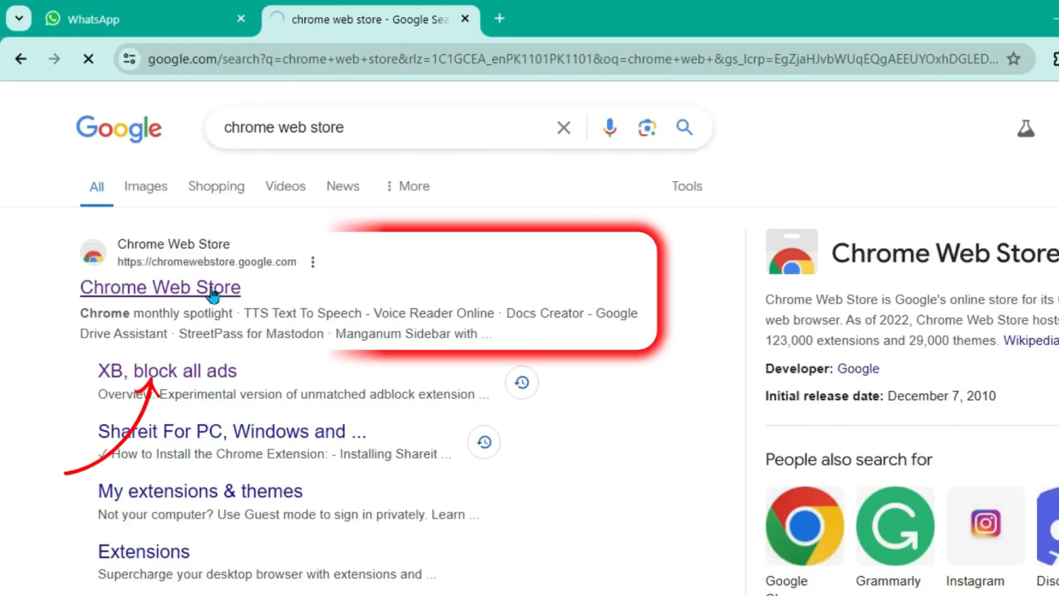
{"action": "left_click", "coordinate": [160, 287]}
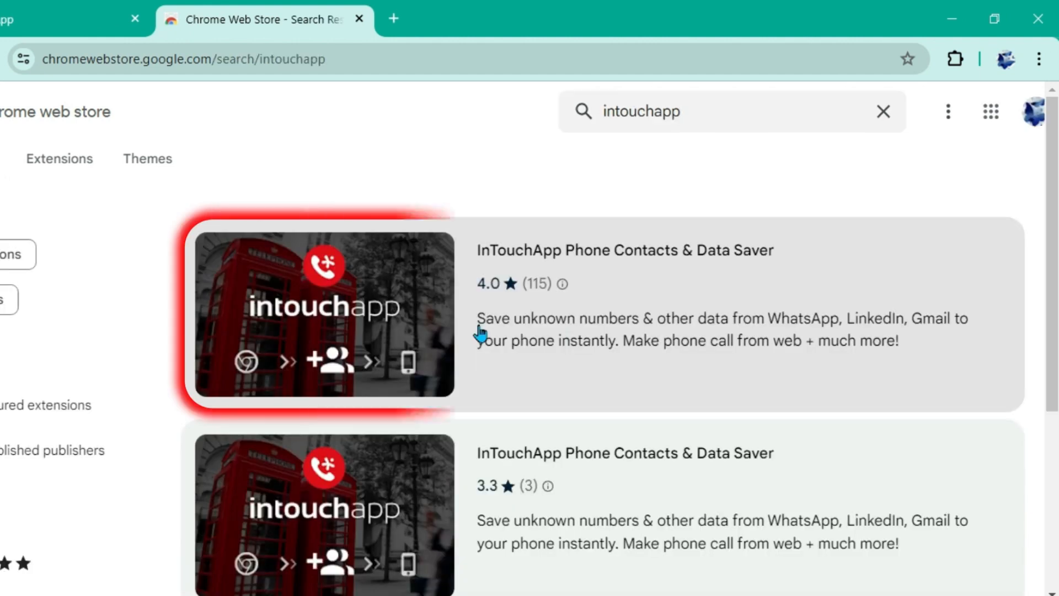
{"action": "left_click", "coordinate": [323, 316]}
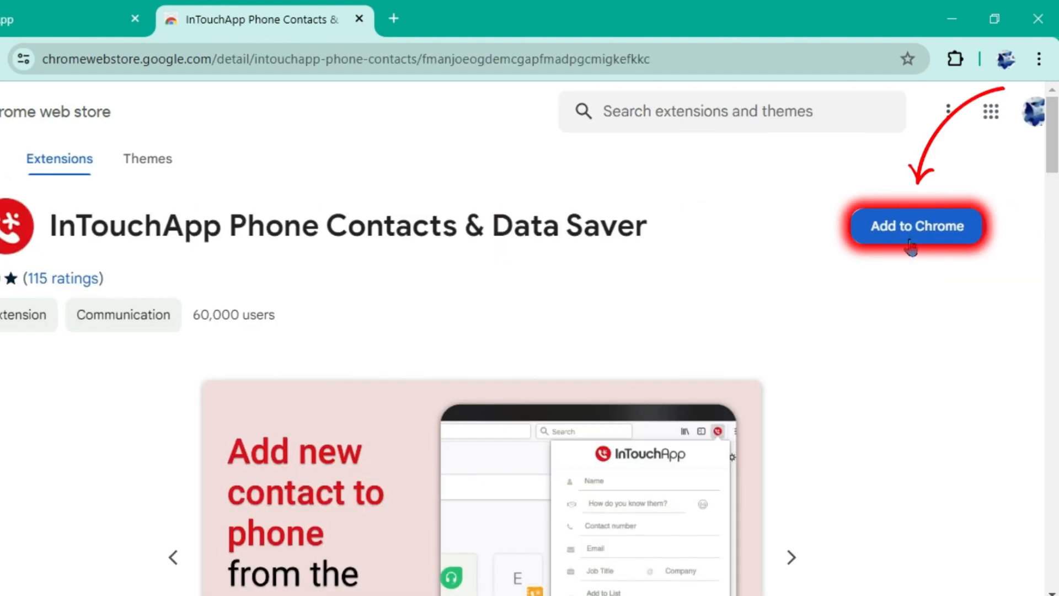
{"action": "left_click", "coordinate": [916, 226]}
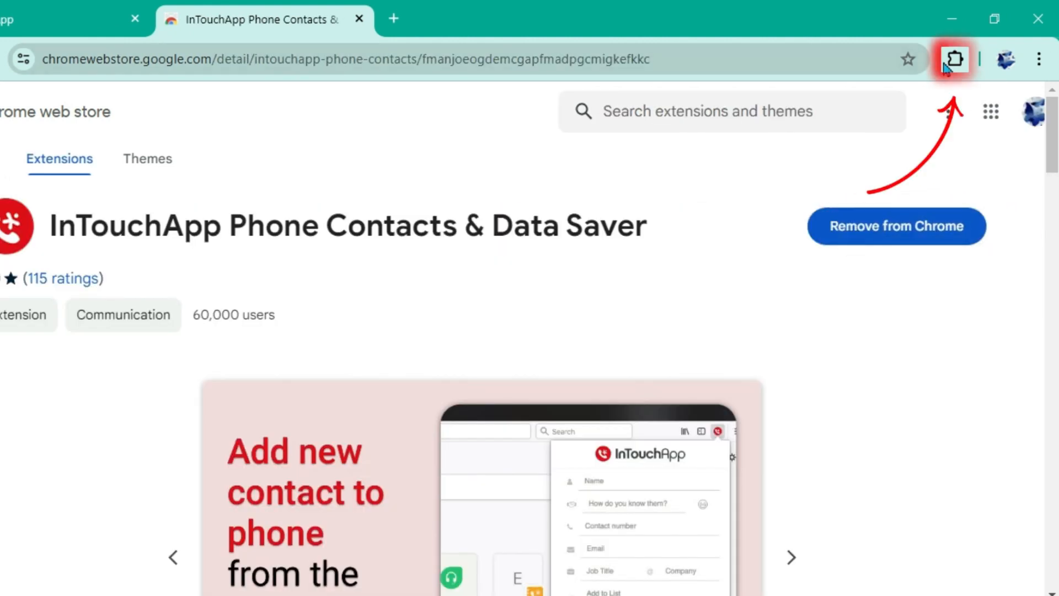
{"action": "left_click", "coordinate": [954, 59]}
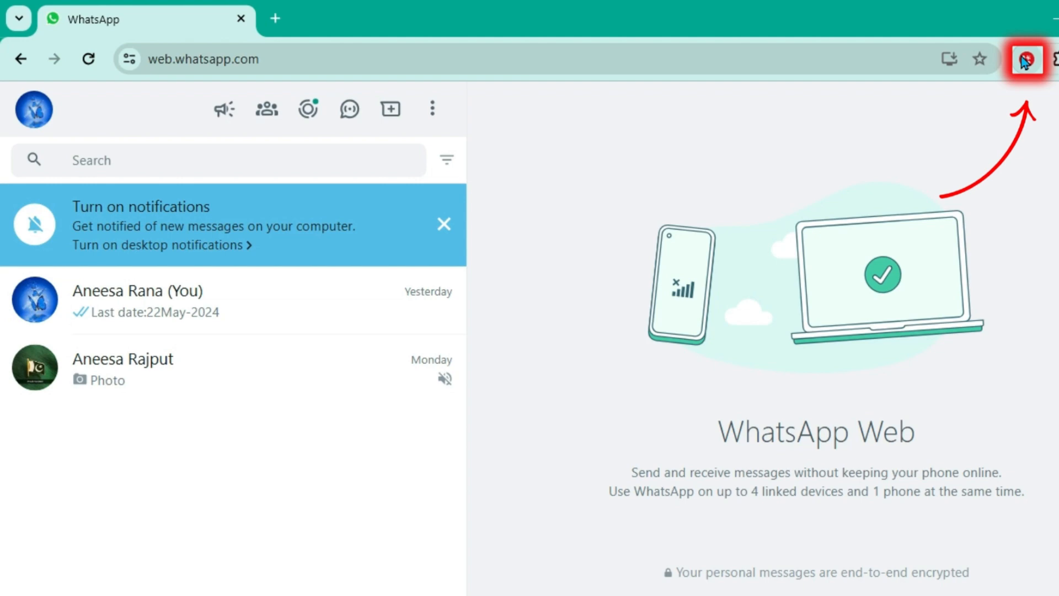
Step: Launch the InTouchApp extension from the toolbar while web.whatsapp.com is open
{"action": "left_click", "coordinate": [1026, 60]}
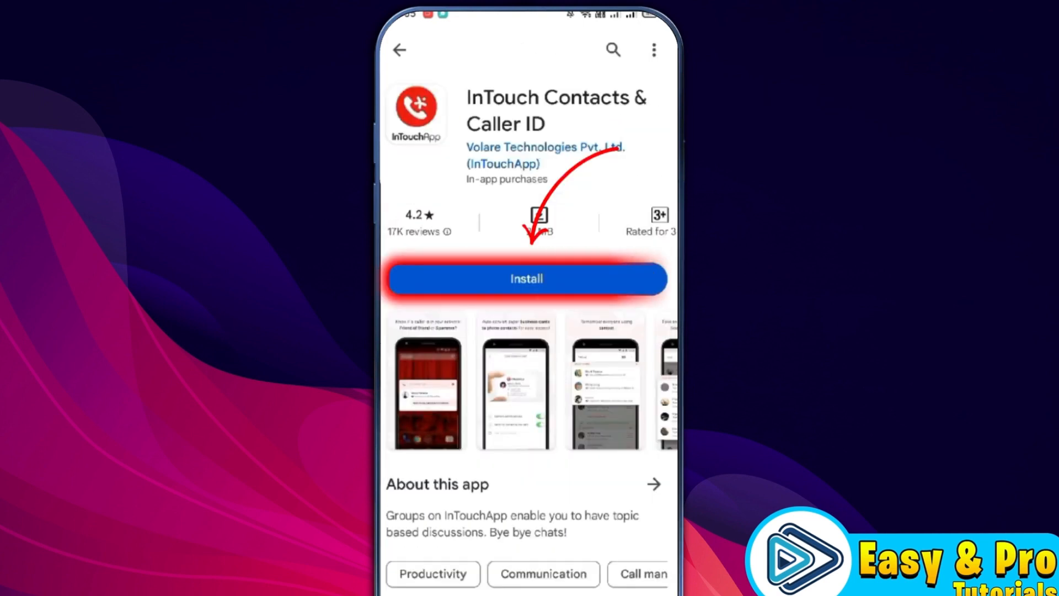
Step: Install InTouch Contacts & Caller ID, verify the mobile number, enter a profile name and continue
{"action": "left_click", "coordinate": [526, 278]}
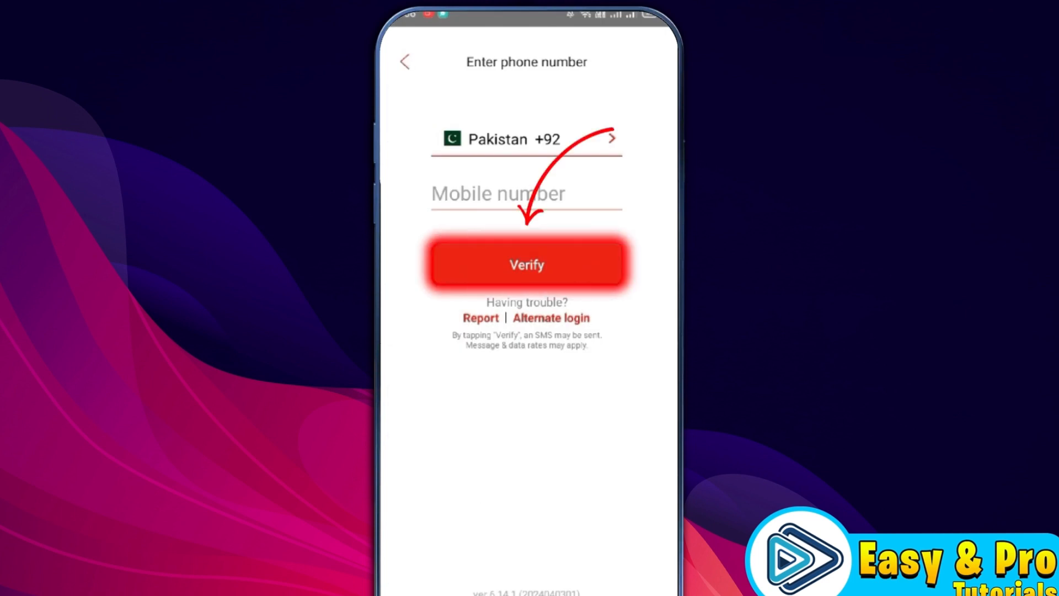
{"action": "left_click", "coordinate": [526, 264]}
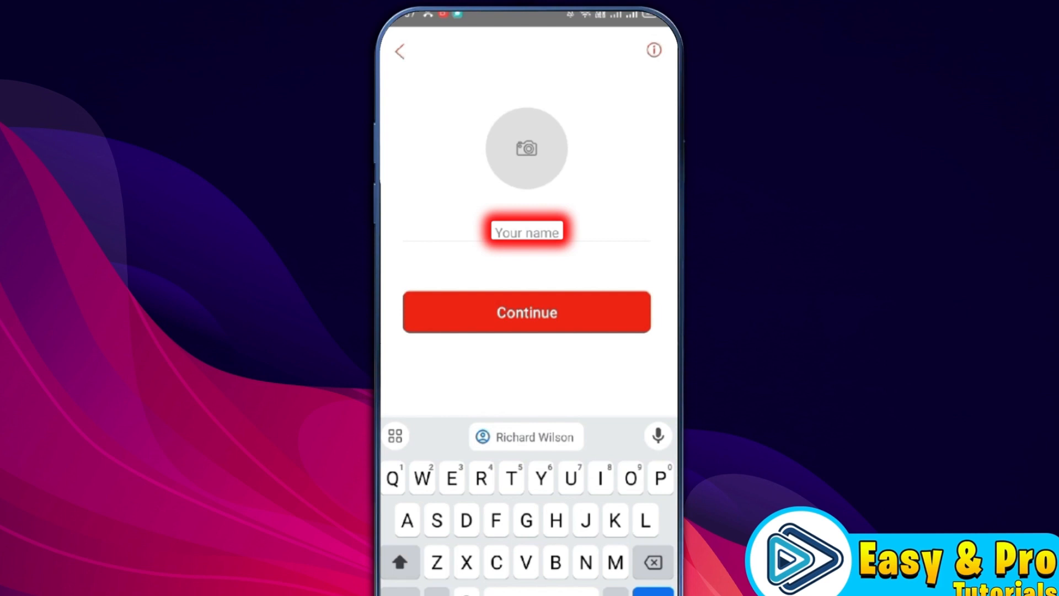
{"action": "left_click", "coordinate": [526, 312]}
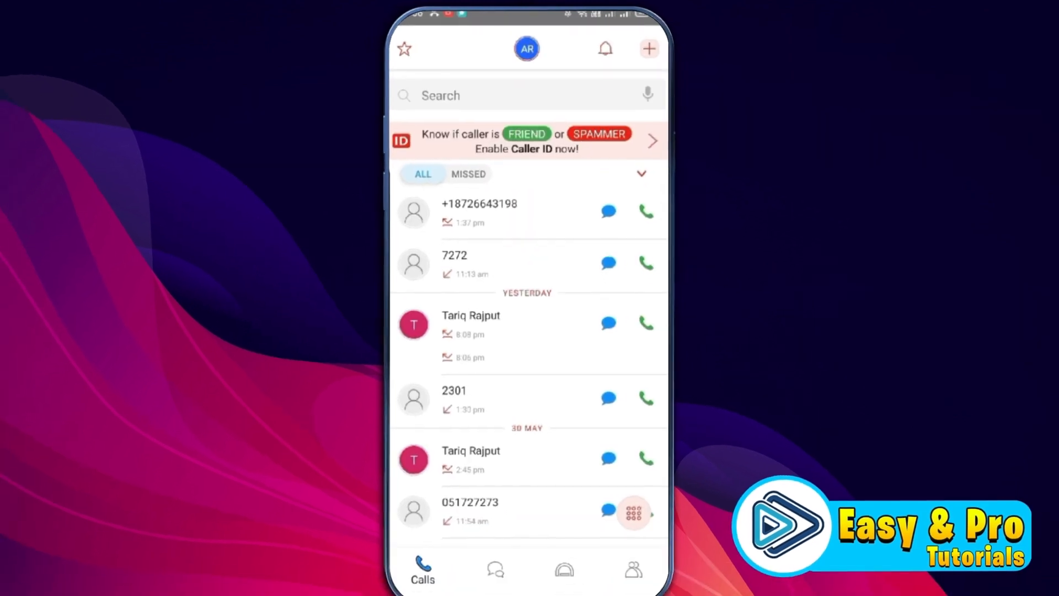
{"action": "left_click", "coordinate": [648, 48]}
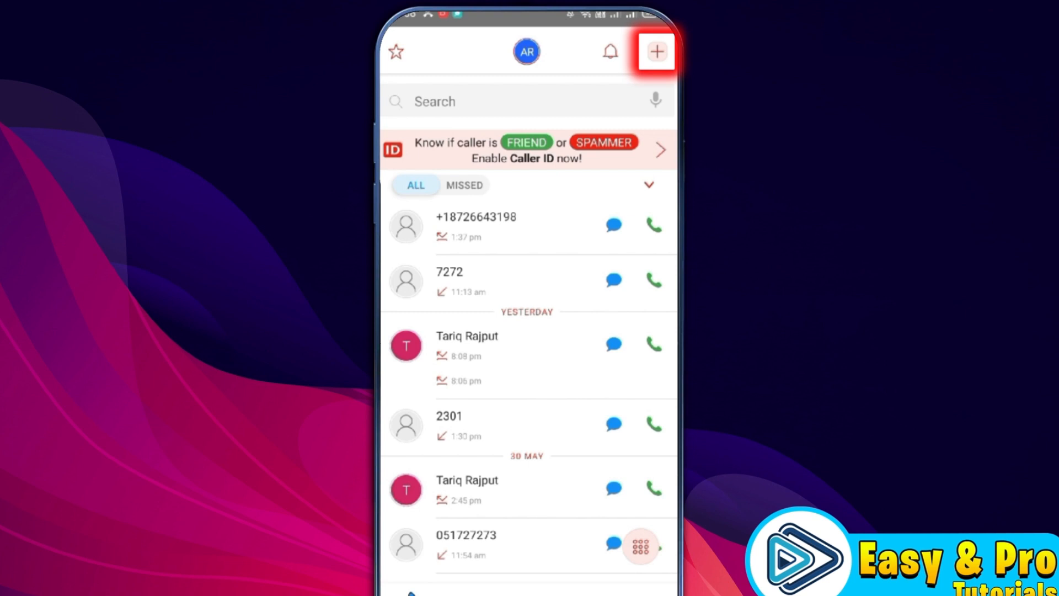
{"action": "left_click", "coordinate": [655, 51]}
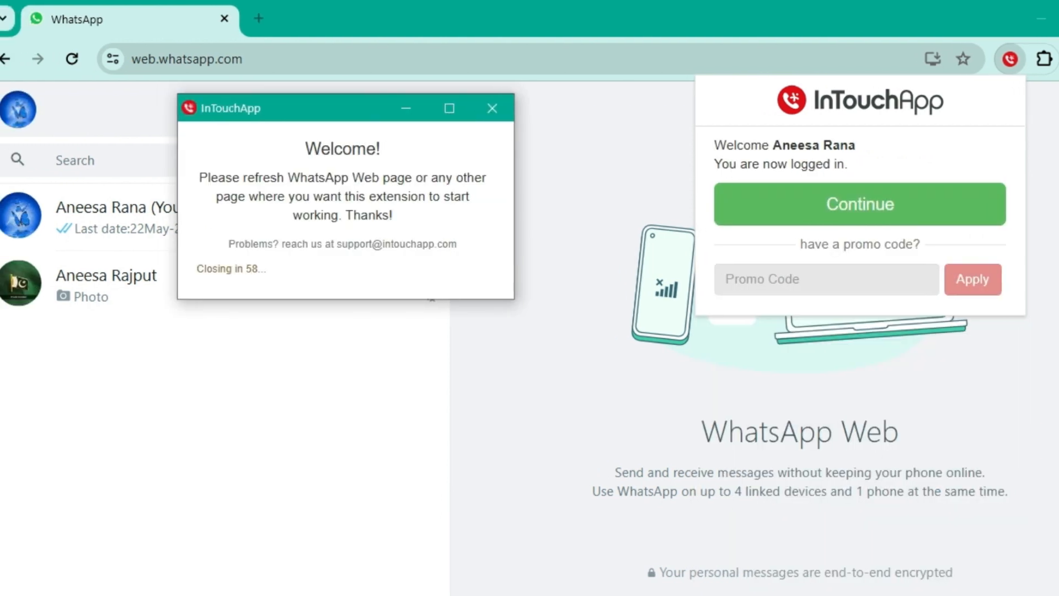
Step: Dismiss the refresh-reminder Welcome window and continue as the logged-in InTouchApp user
{"action": "left_click", "coordinate": [492, 108]}
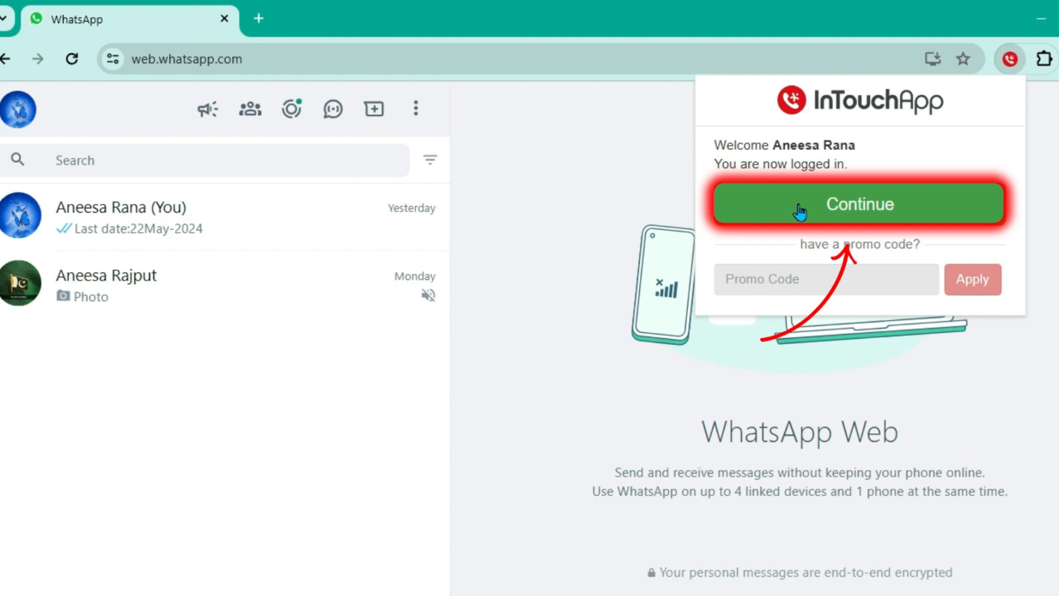
{"action": "left_click", "coordinate": [858, 204]}
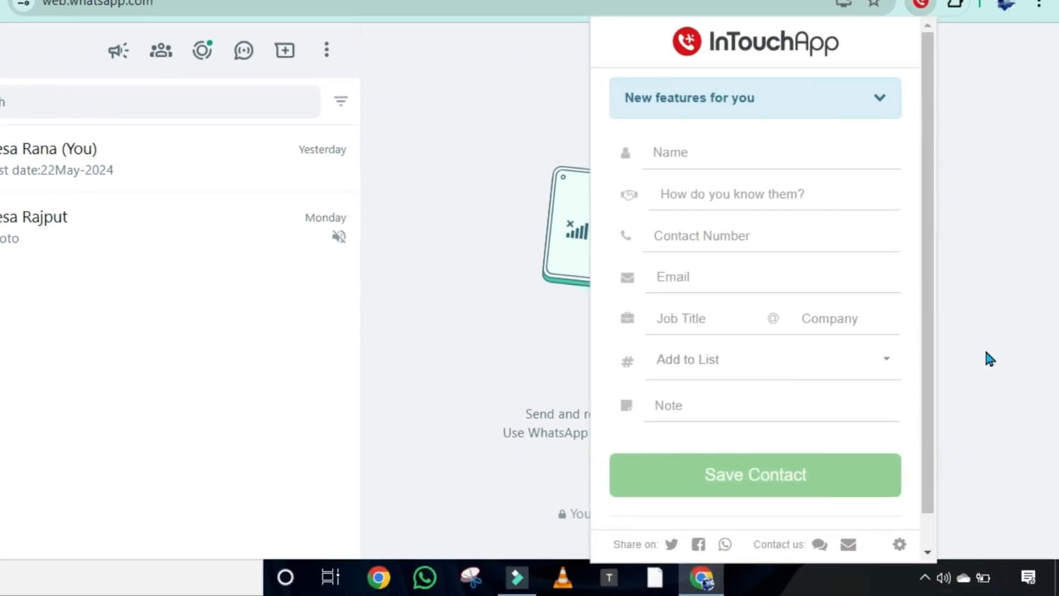